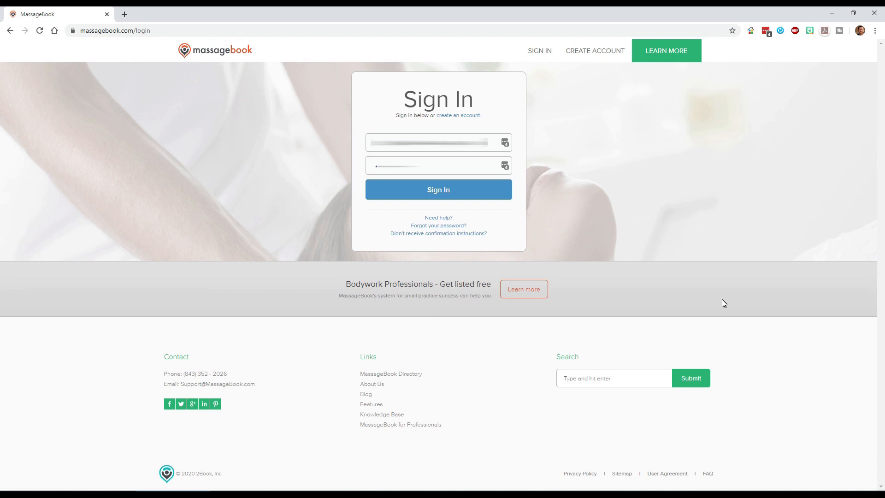
mouse_move(652, 241)
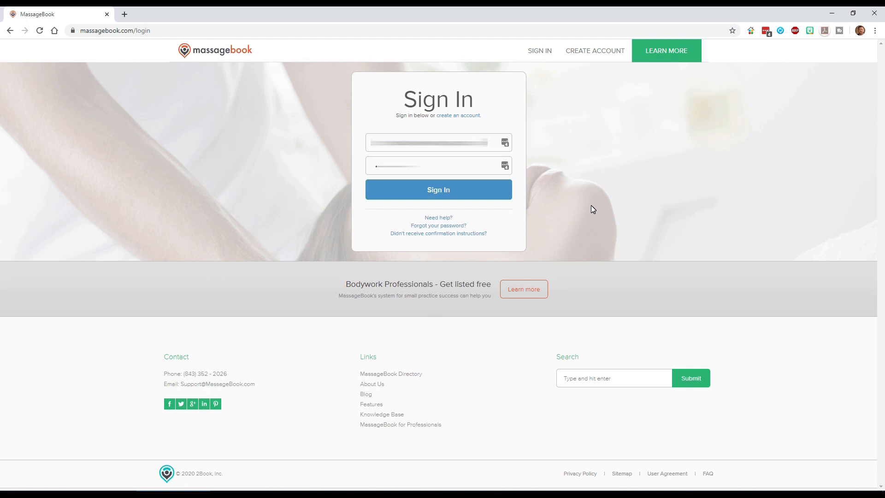
mouse_move(534, 187)
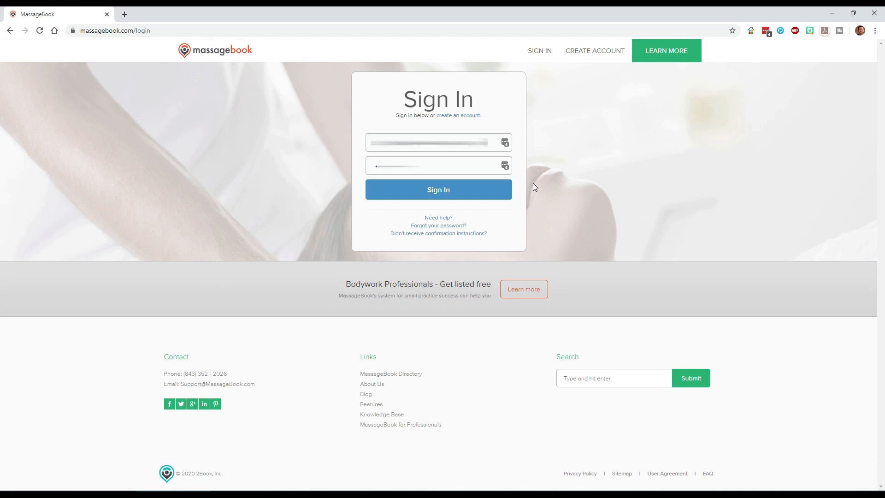
Sign in to the MassageBook account with the filled-in credentials
left_click(438, 189)
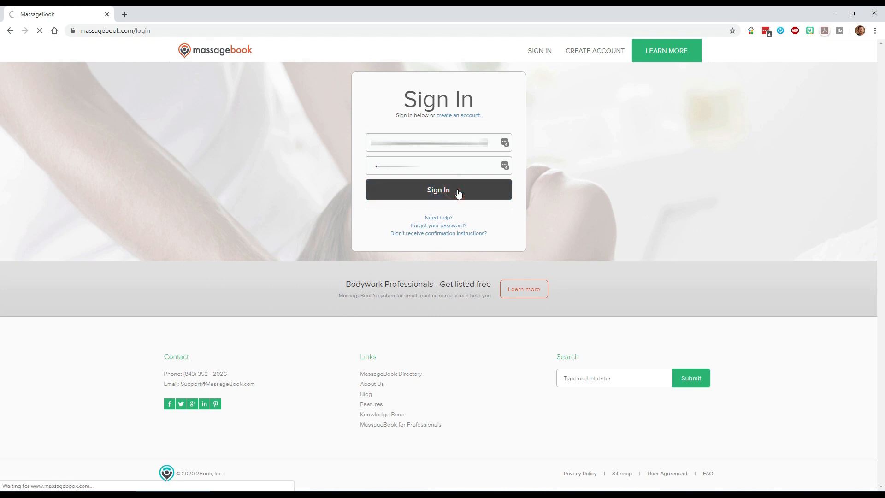
Land on the business dashboard showing the reputation summary with review score and count
left_click(438, 190)
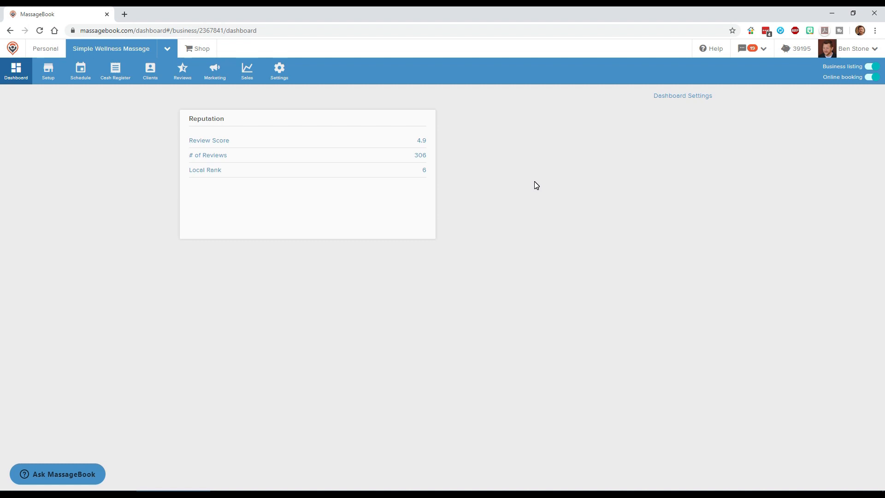
mouse_move(136, 106)
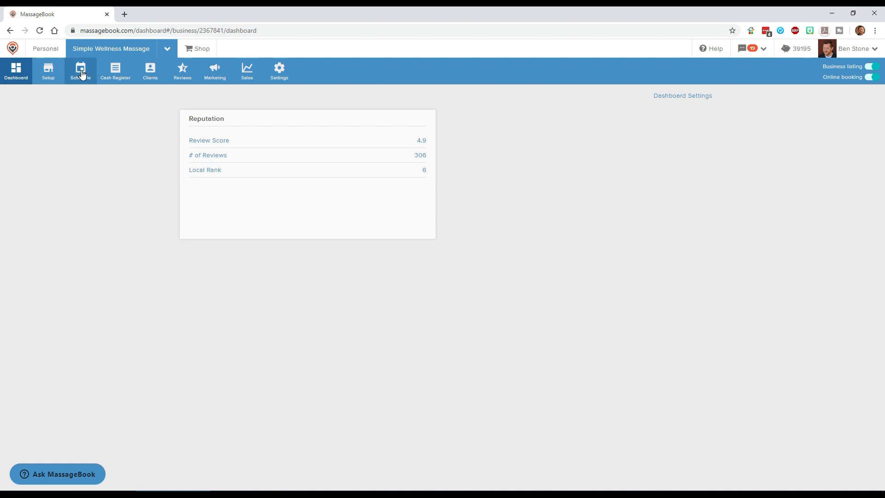
Show the Schedule week of Jan 27–Feb 2 2020 with all therapists' appointments
left_click(80, 71)
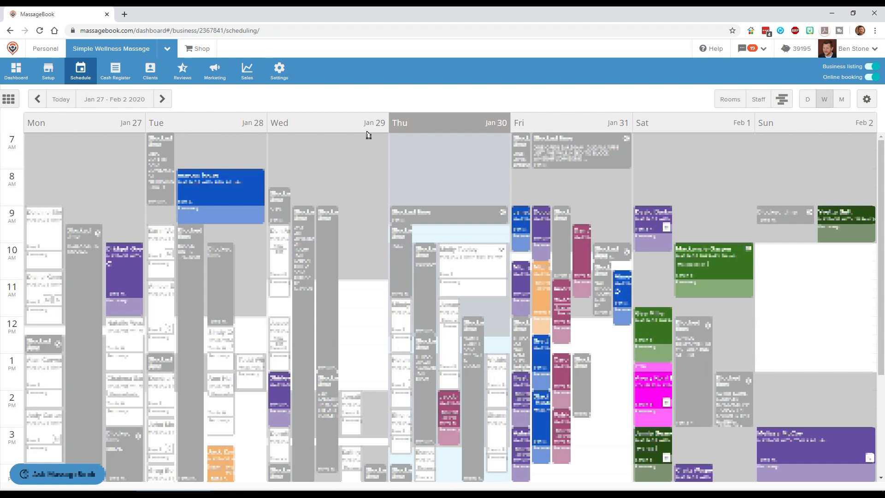
mouse_move(63, 153)
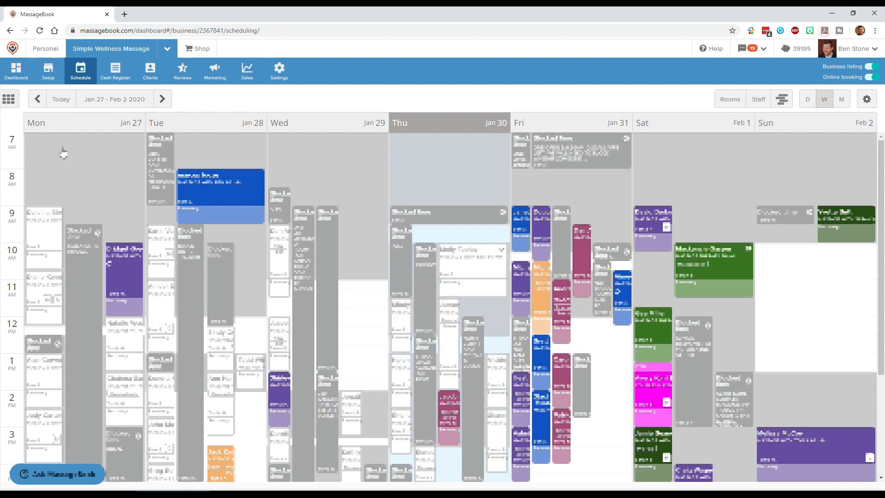
mouse_move(75, 252)
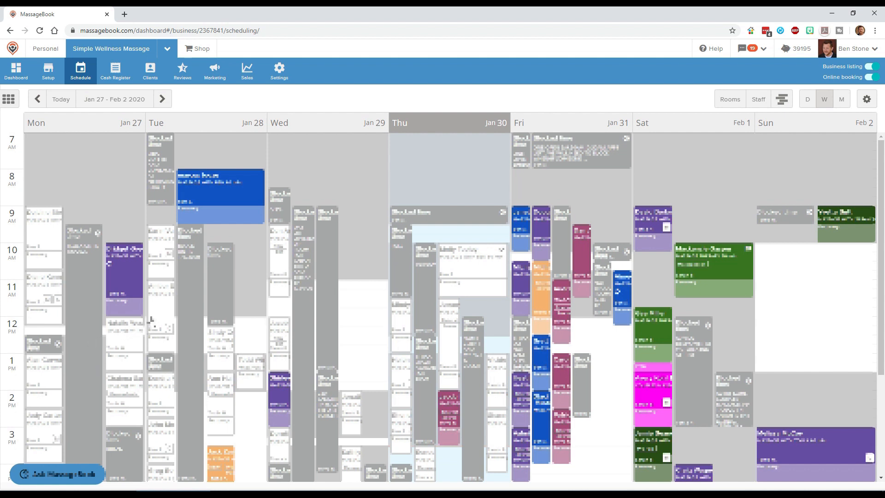
mouse_move(116, 208)
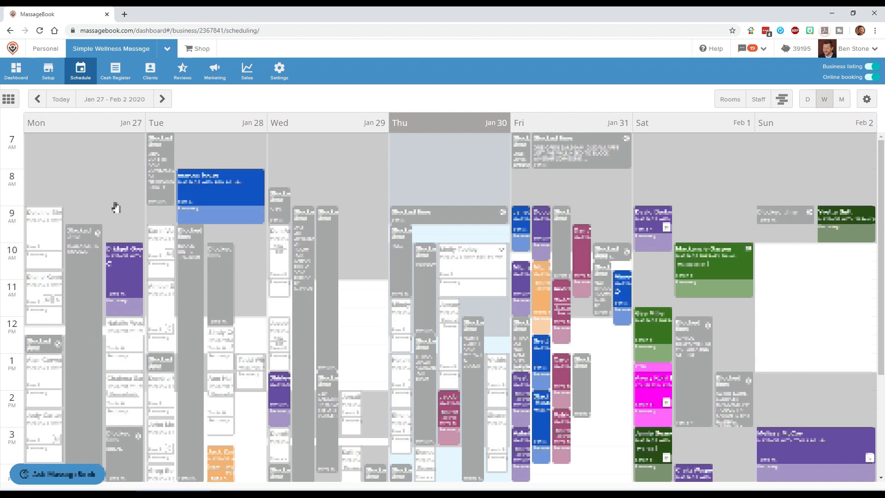
scroll("down", 3)
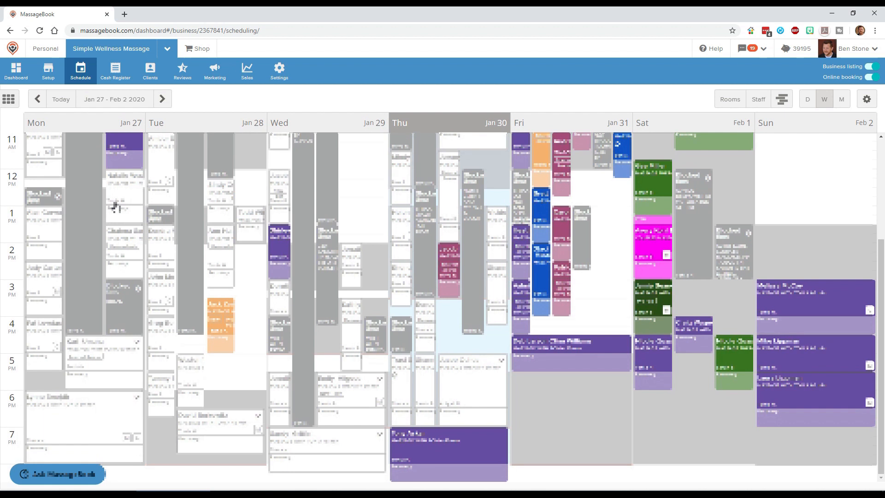
mouse_move(322, 236)
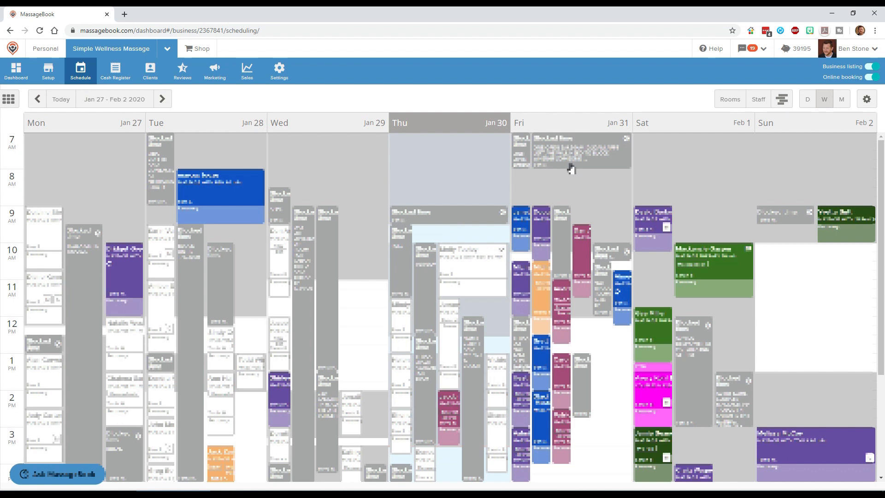
mouse_move(877, 30)
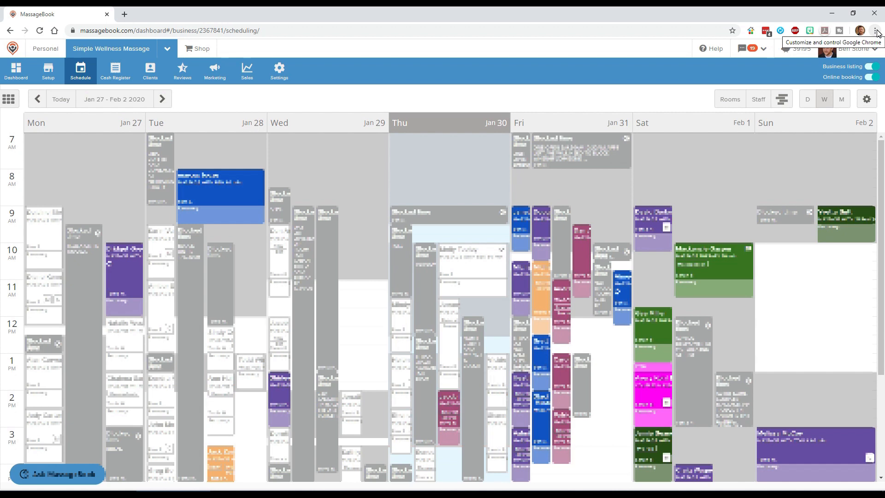
Reduce Chrome's page zoom to 75% from the main menu
left_click(876, 30)
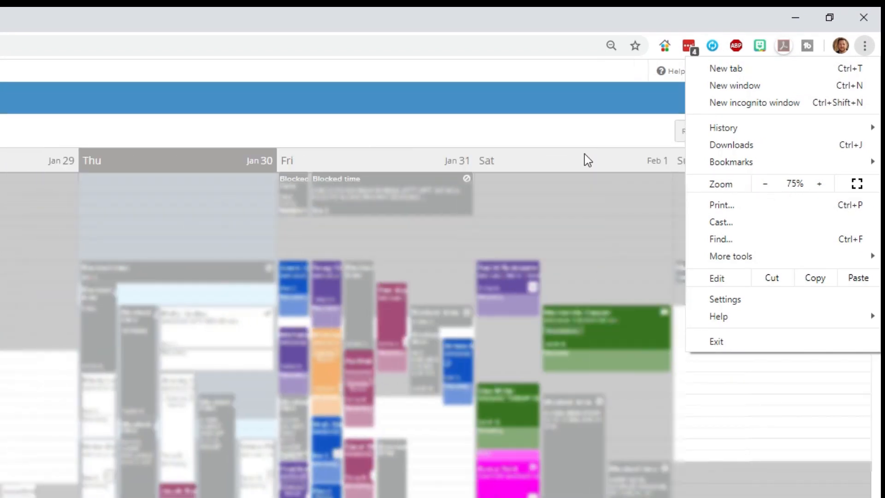
mouse_move(477, 145)
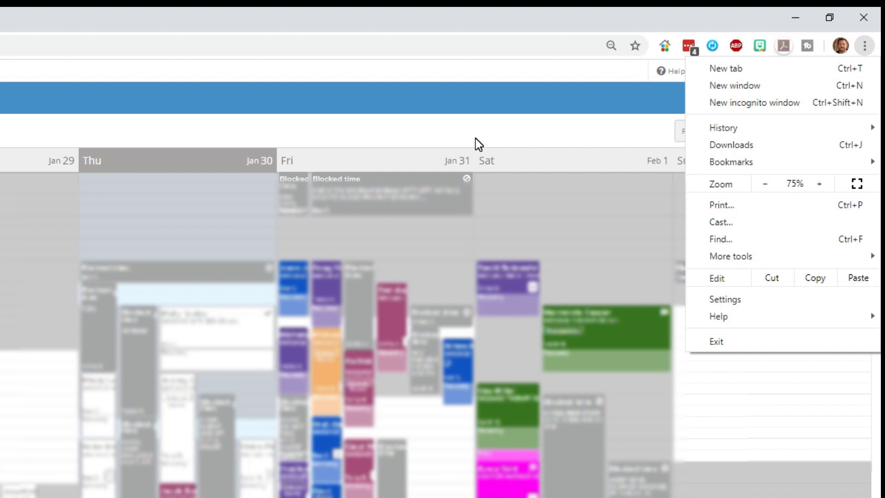
mouse_move(480, 139)
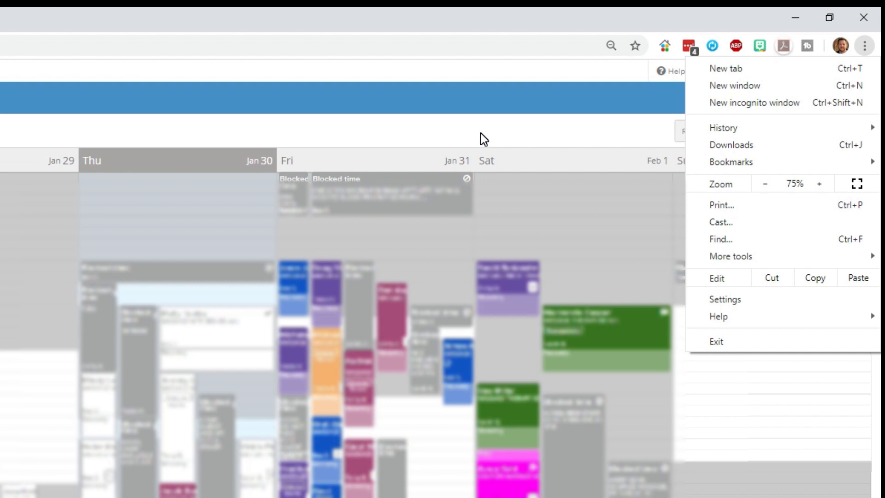
mouse_move(465, 139)
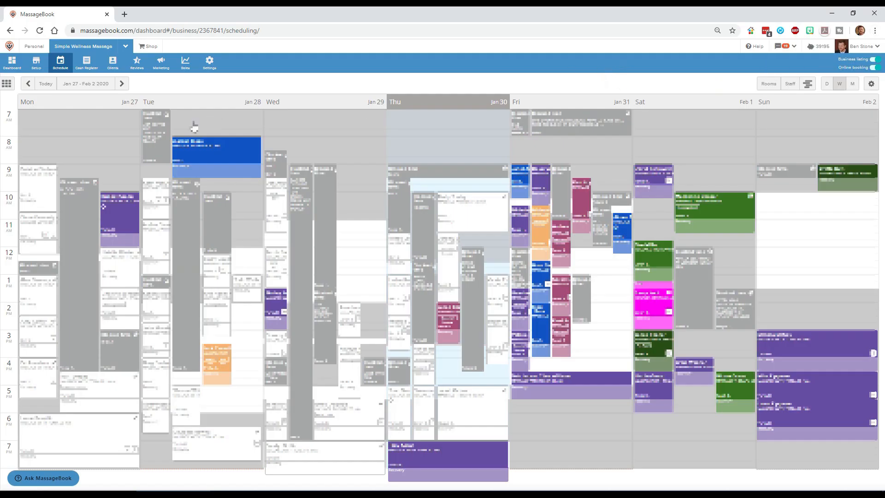
mouse_move(236, 236)
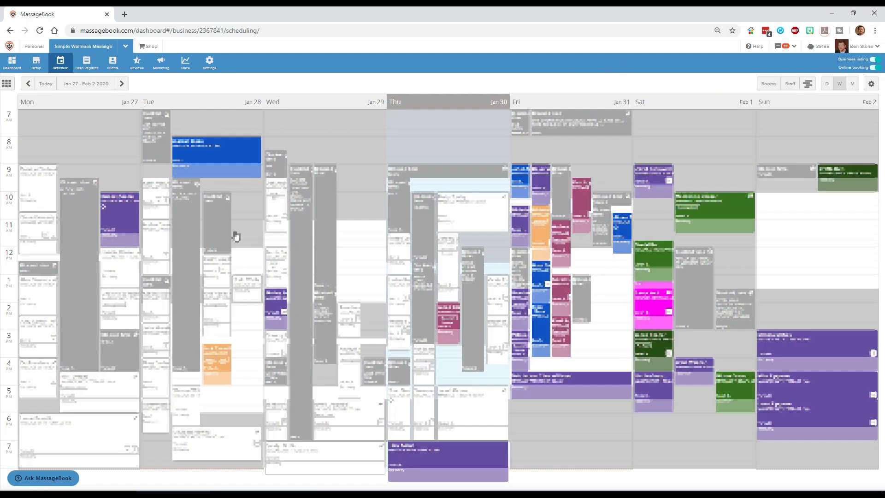
mouse_move(460, 339)
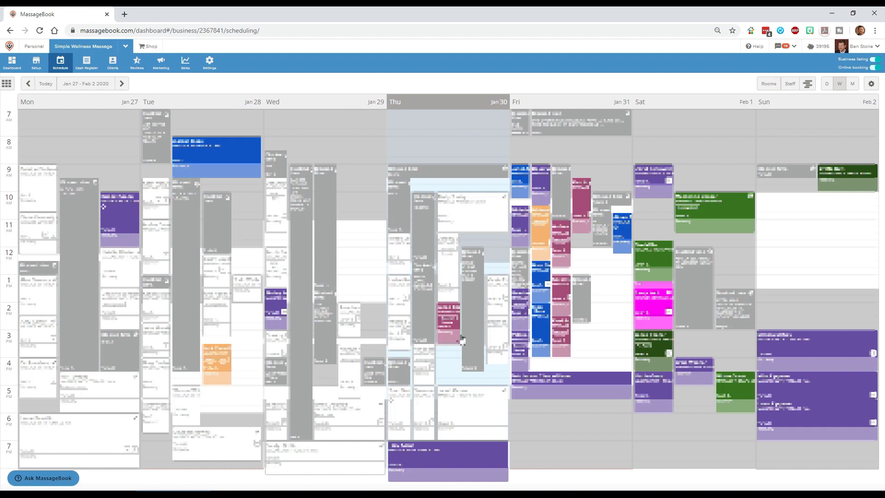
mouse_move(460, 338)
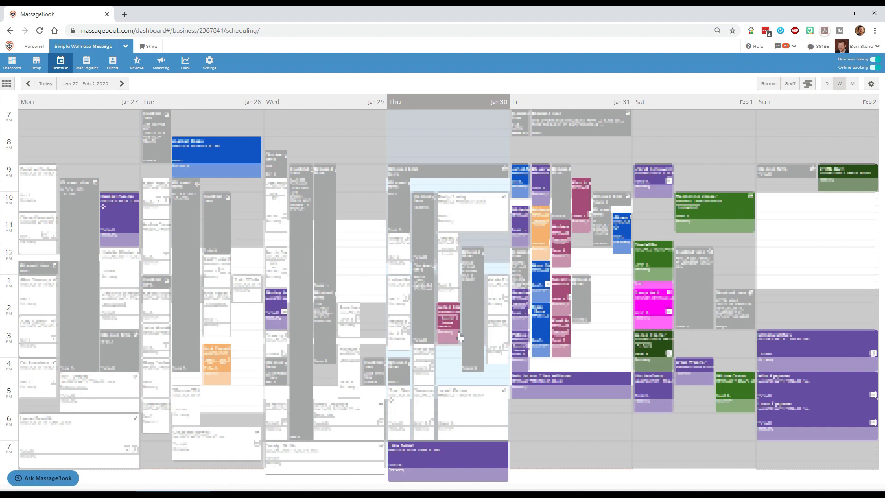
mouse_move(60, 109)
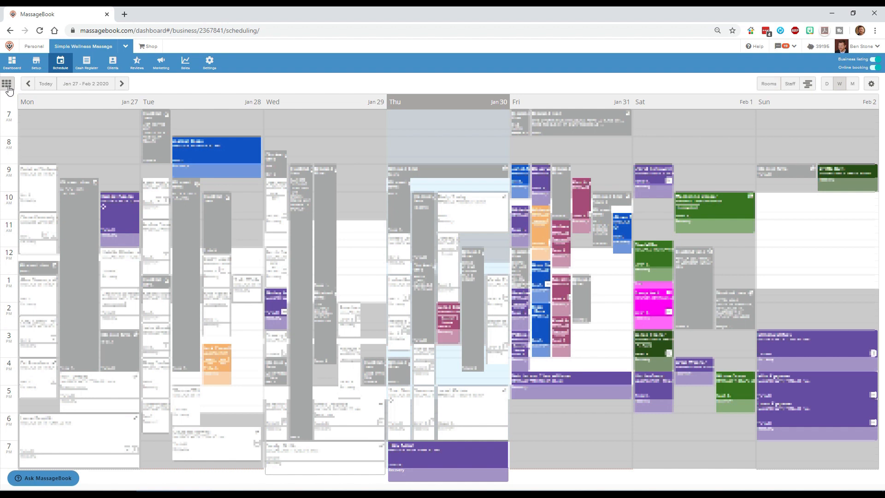
left_click(7, 84)
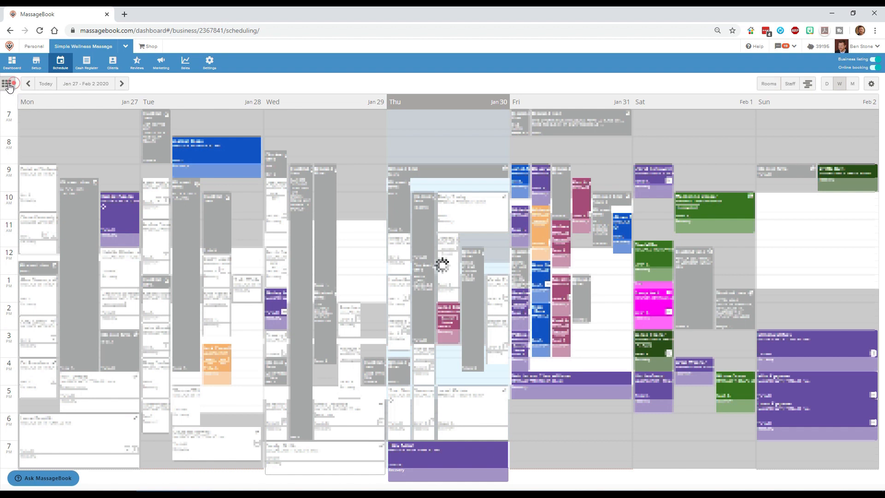
left_click(8, 84)
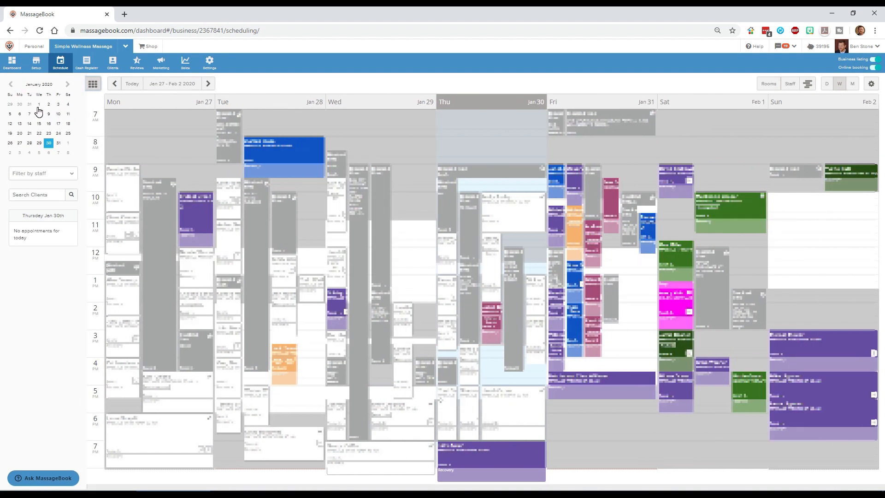
mouse_move(75, 179)
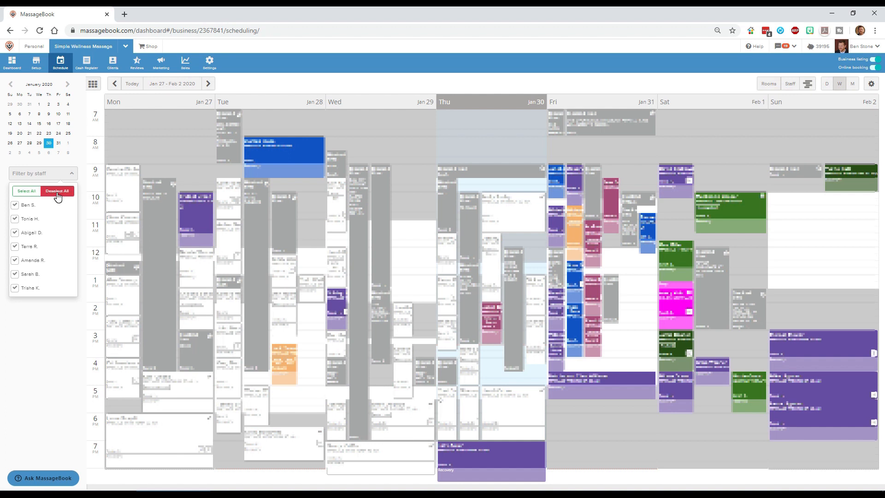
left_click(56, 191)
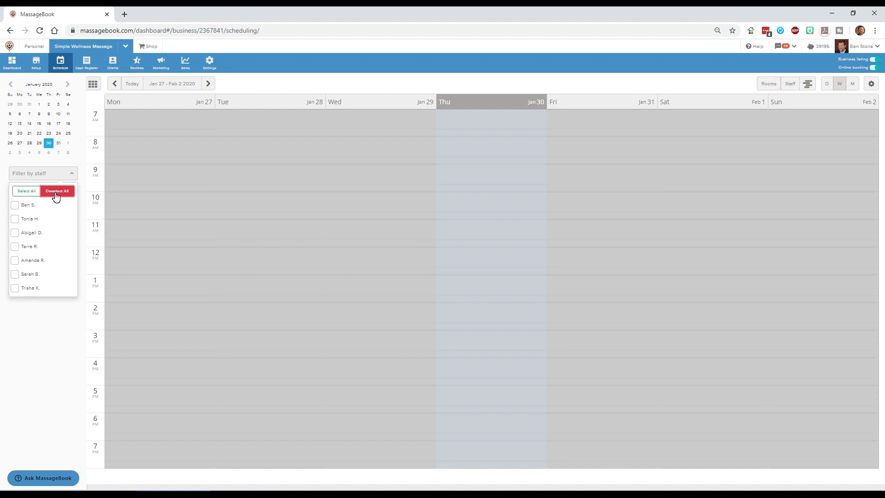
left_click(56, 191)
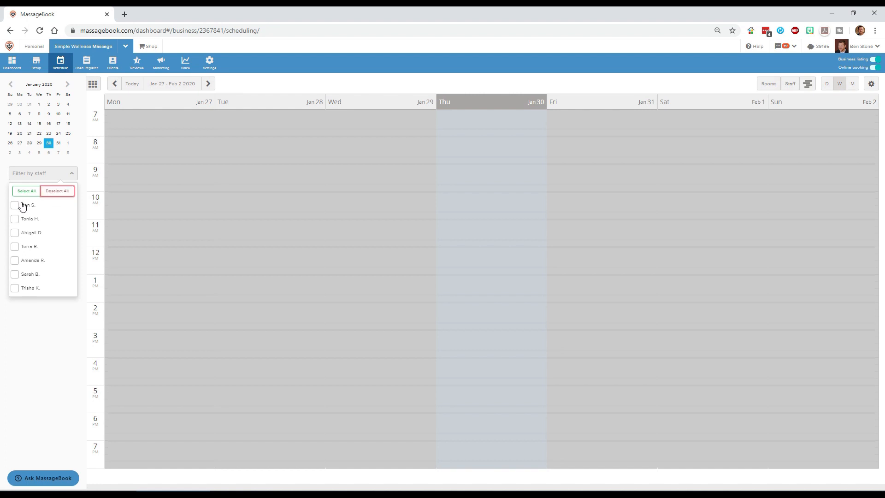
left_click(16, 205)
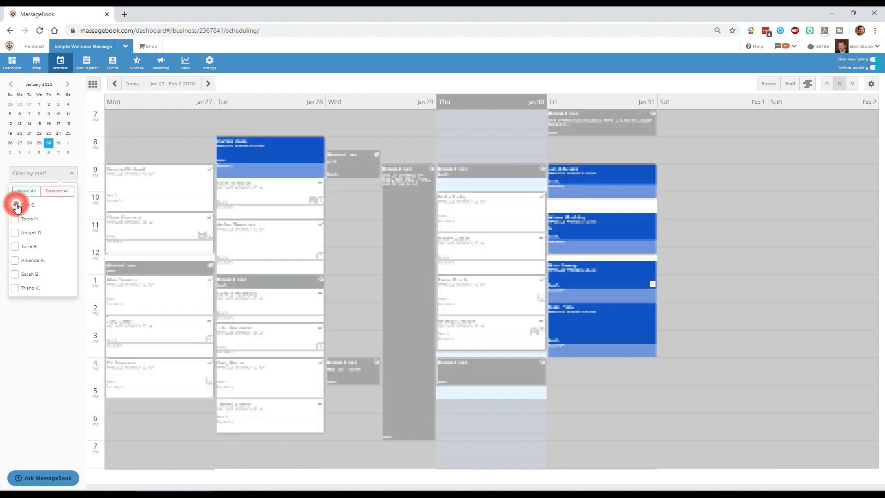
left_click(16, 204)
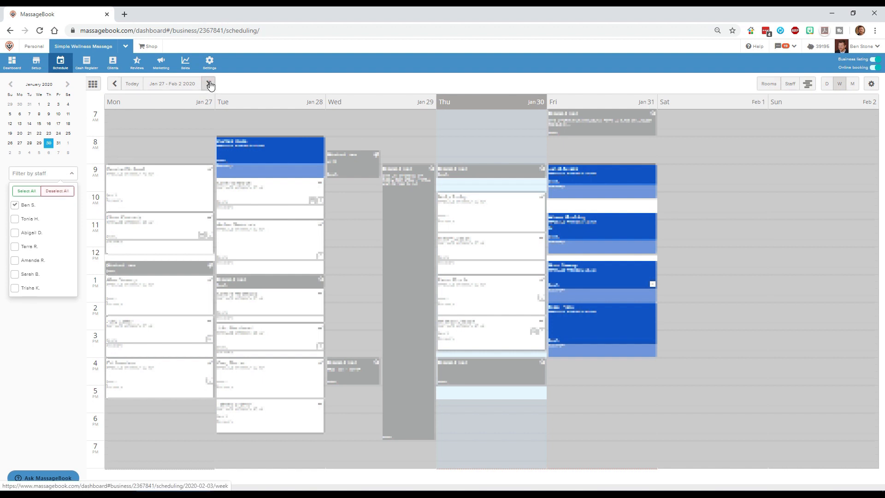
left_click(209, 83)
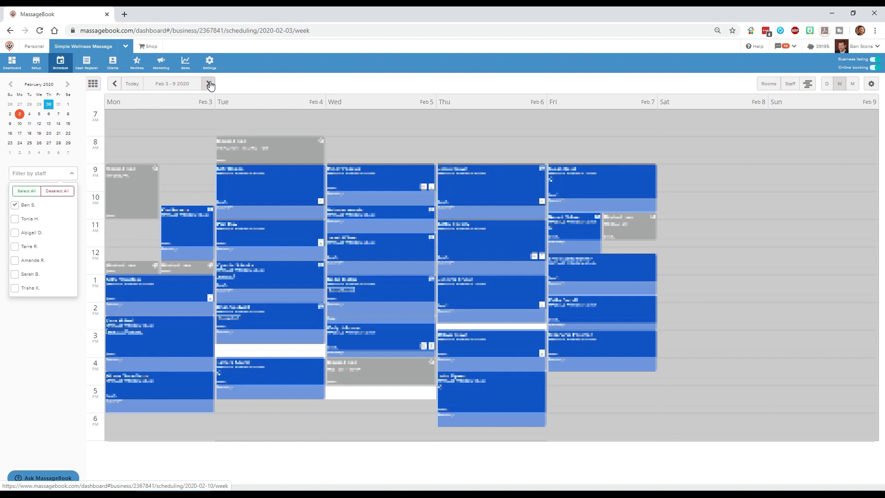
left_click(208, 84)
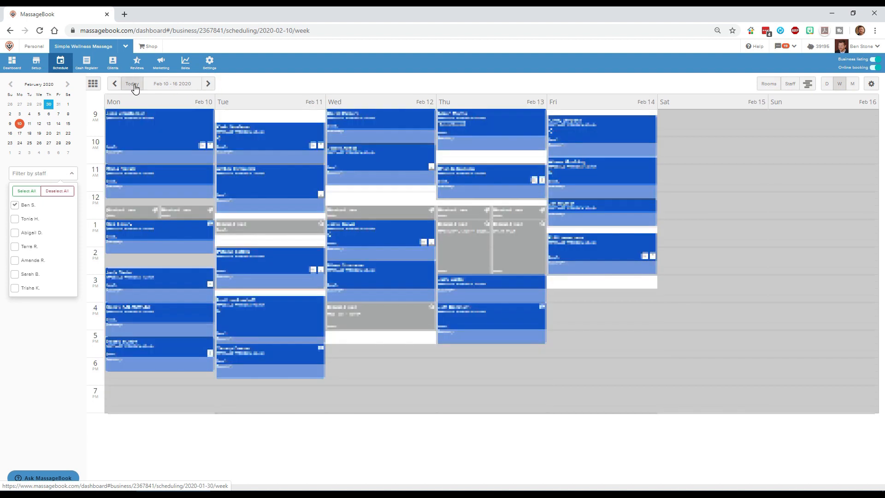
left_click(114, 83)
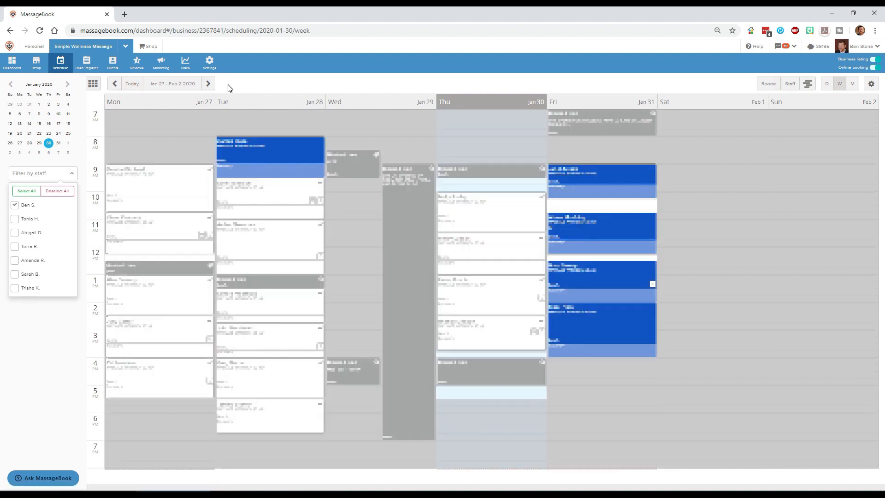
mouse_move(19, 287)
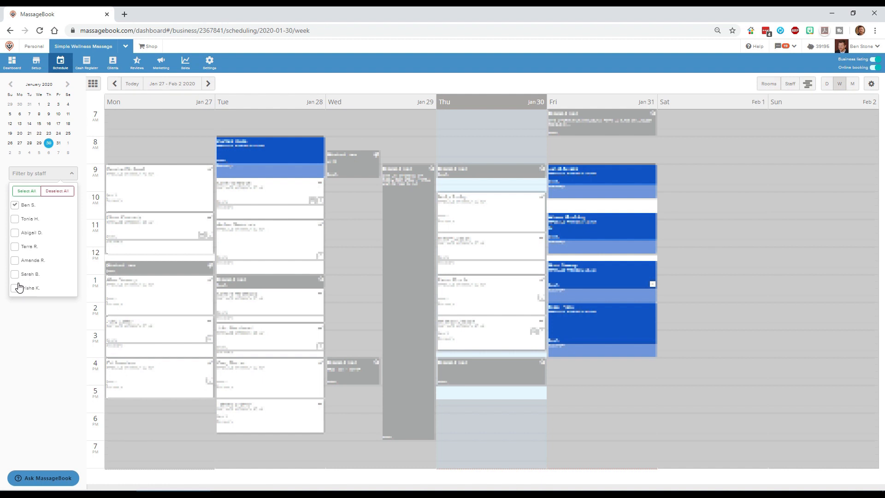
left_click(15, 288)
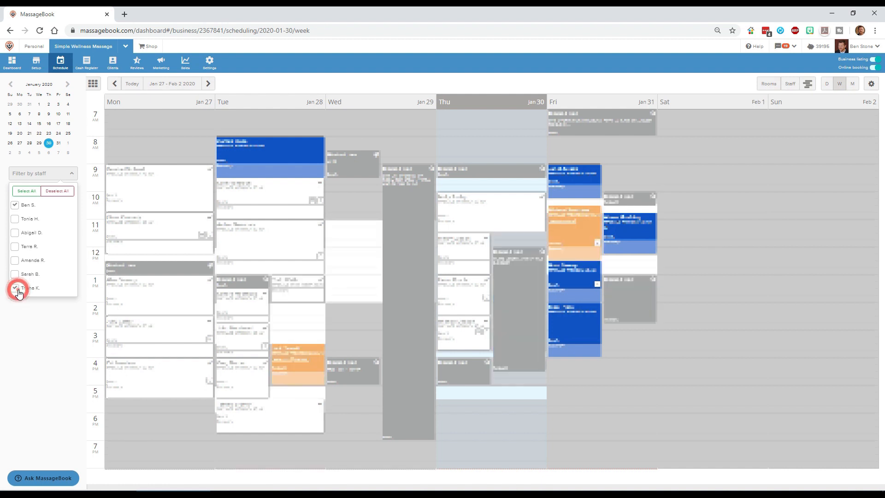
left_click(15, 288)
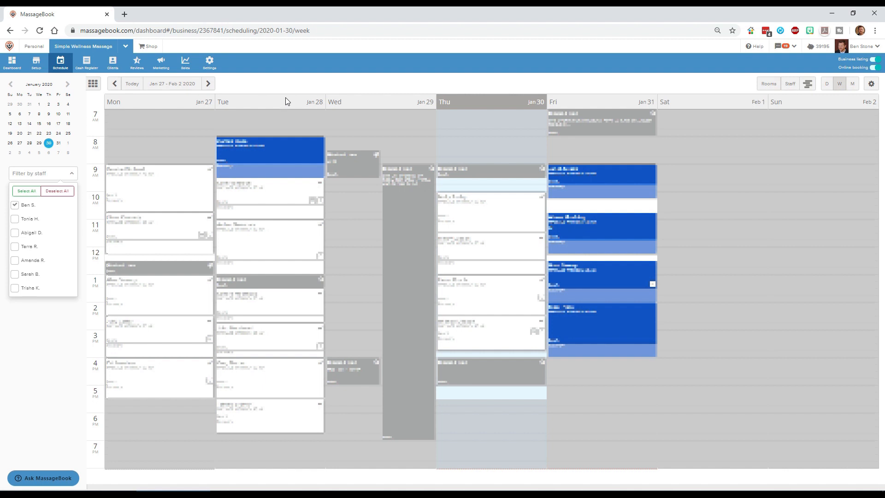
mouse_move(298, 89)
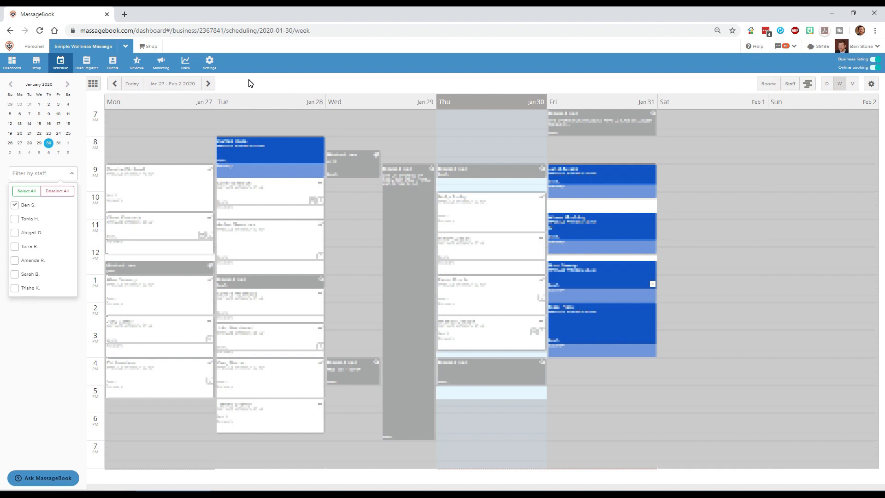
mouse_move(253, 63)
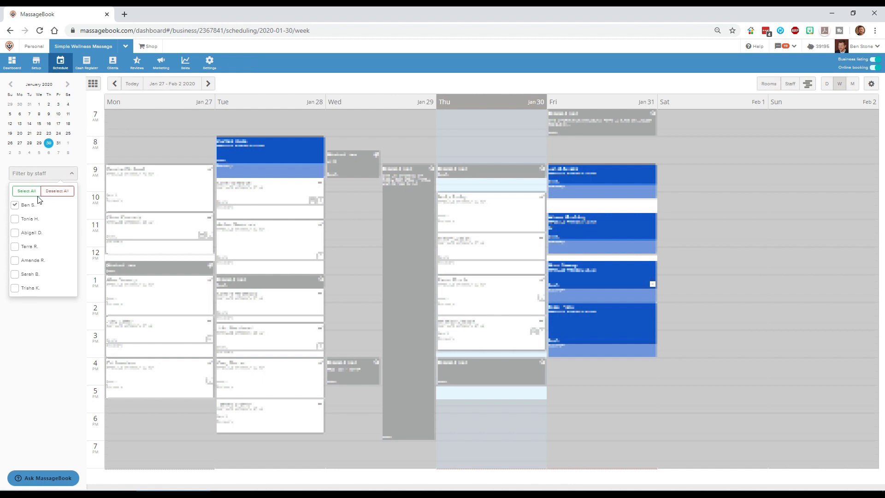
Select All in the staff filter so every therapist's appointments show again
left_click(26, 191)
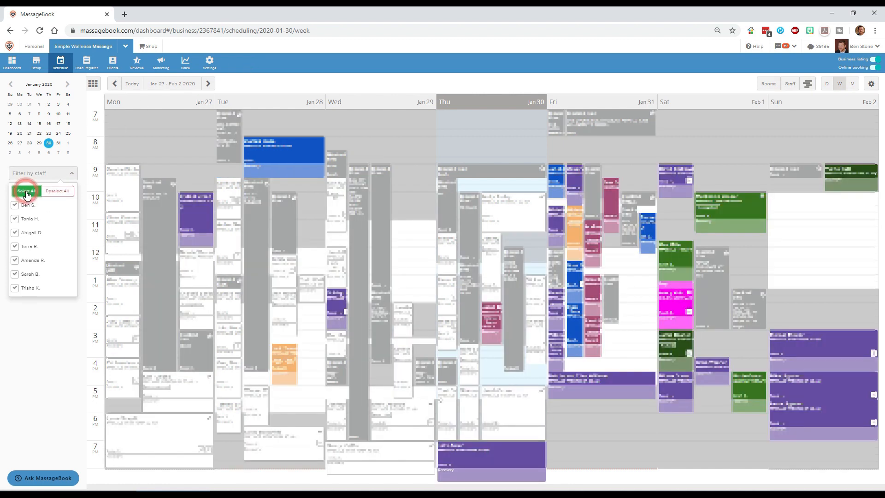
left_click(26, 189)
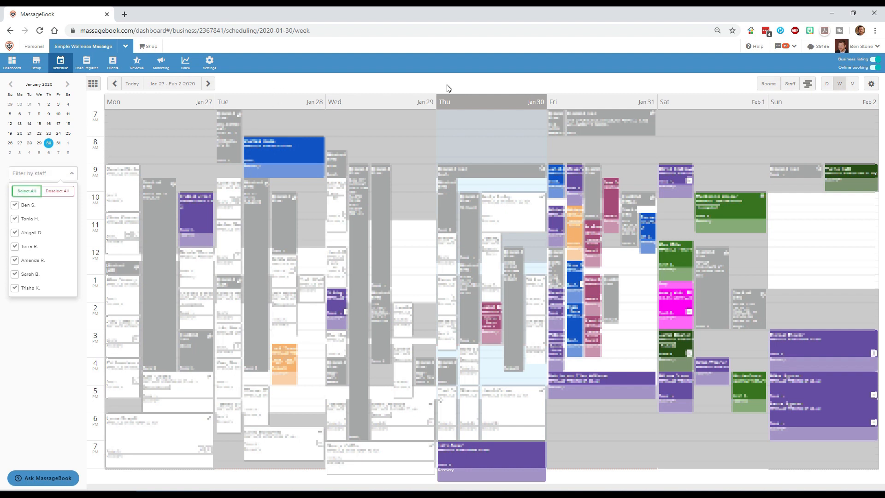
mouse_move(790, 84)
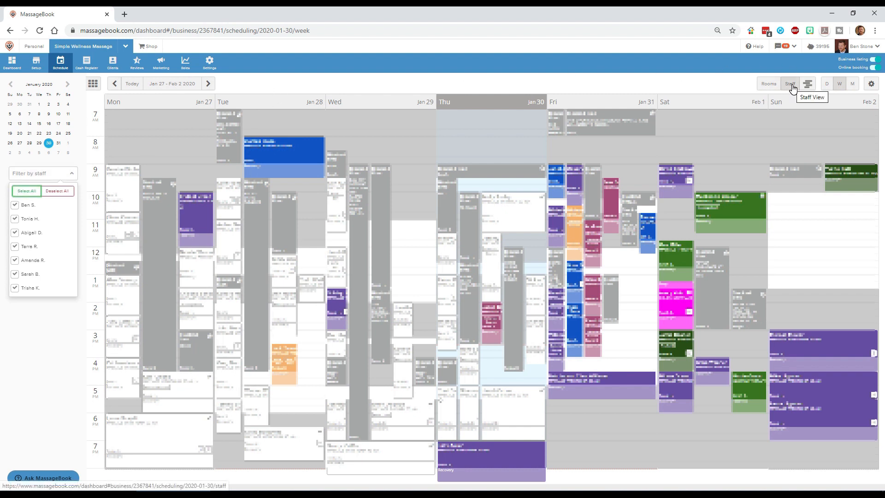
Switch to Staff view with one column per therapist for Jan 30 2020
left_click(790, 84)
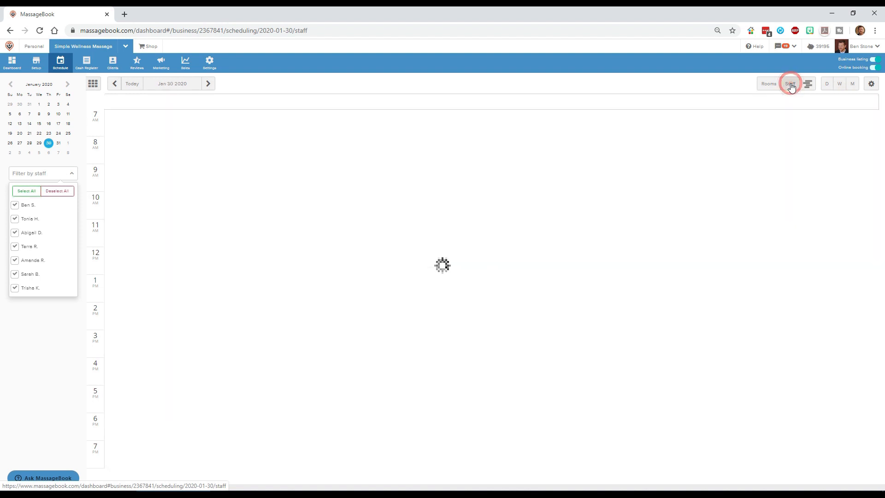
left_click(789, 84)
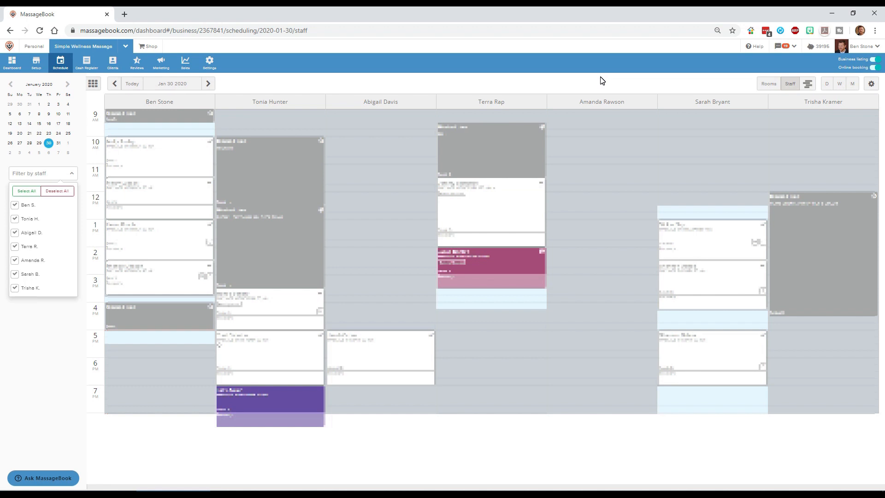
mouse_move(243, 84)
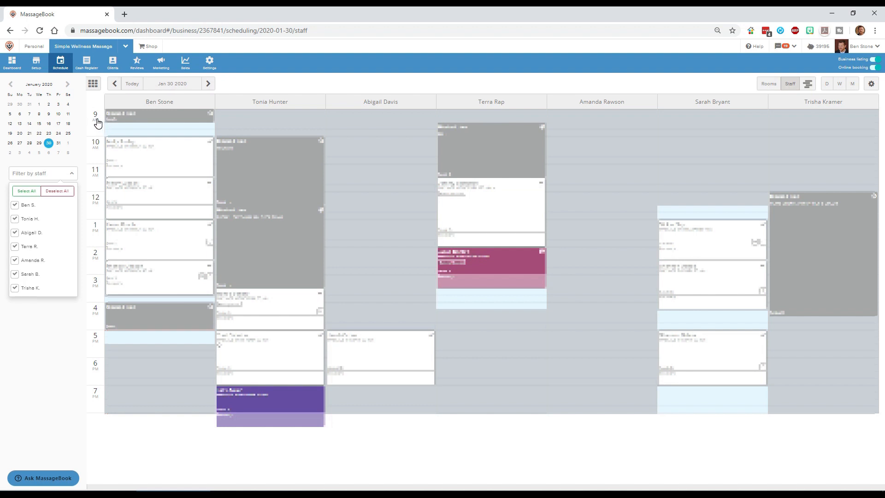
mouse_move(78, 416)
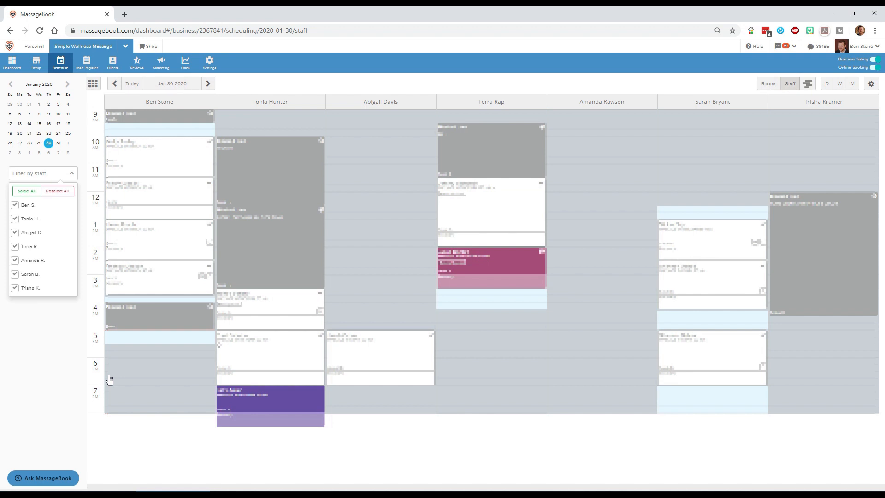
mouse_move(253, 287)
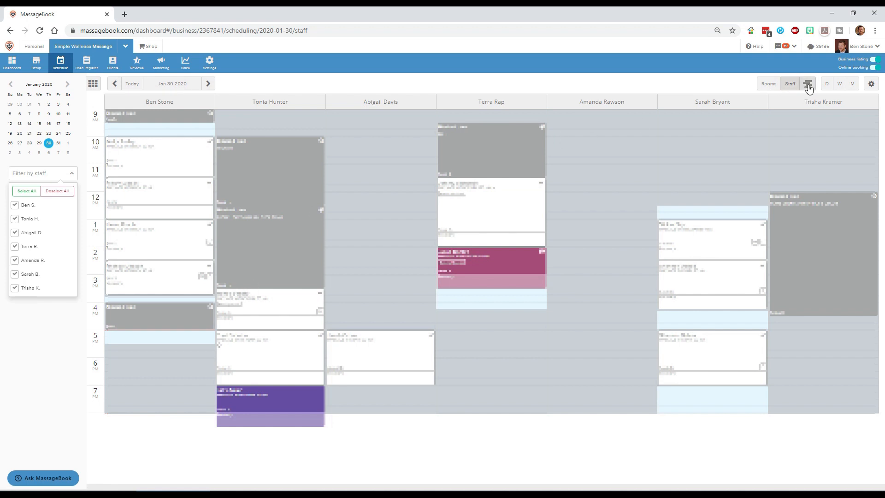
mouse_move(808, 83)
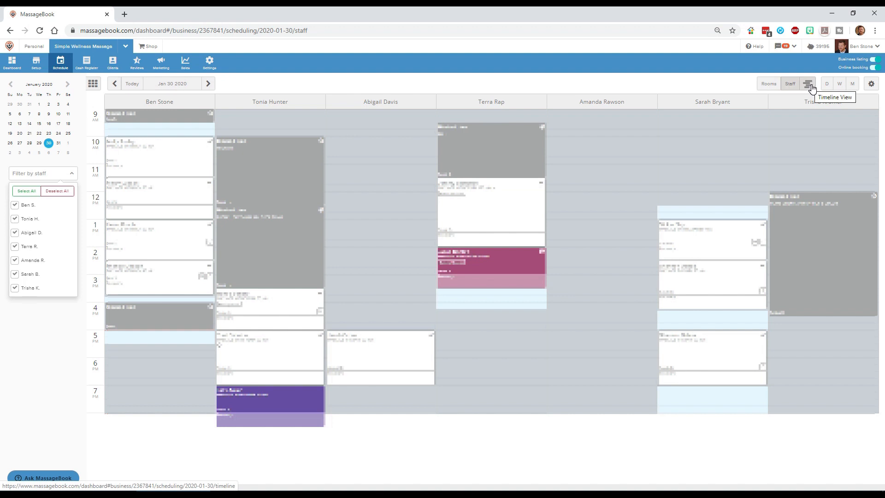
mouse_move(812, 87)
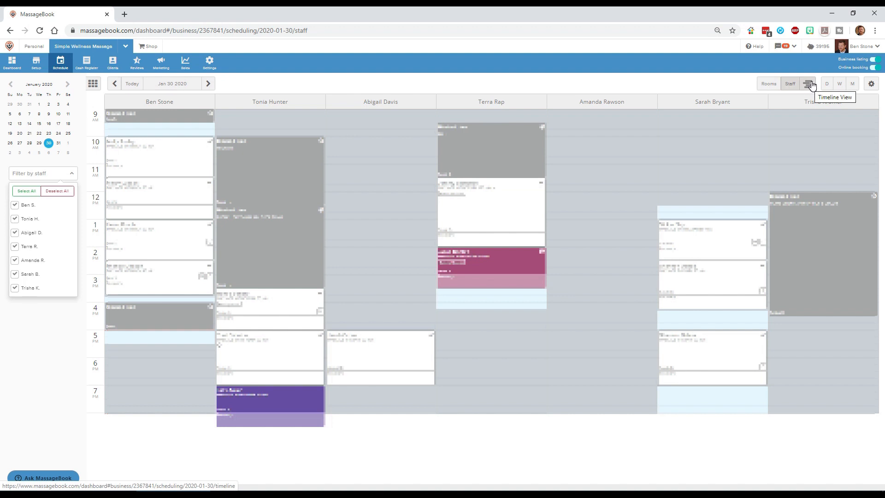
Switch to the per-therapist Timeline view and step ahead to Jan 31 2020
left_click(809, 84)
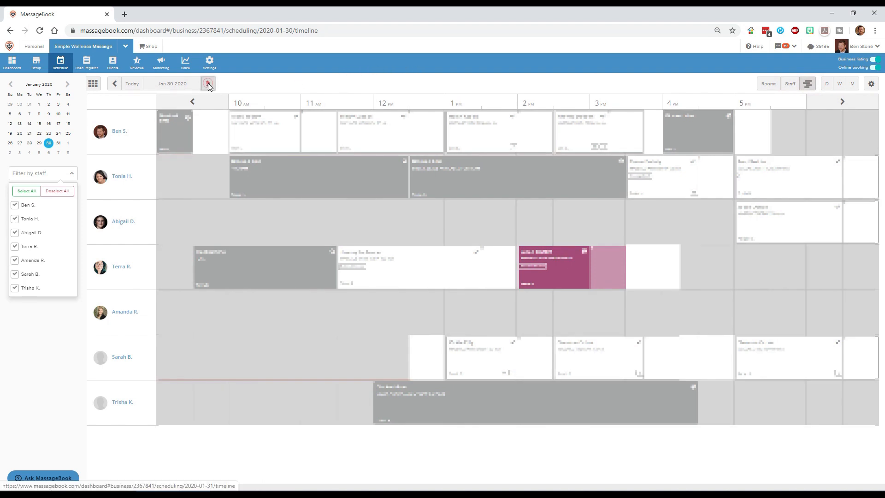
left_click(207, 84)
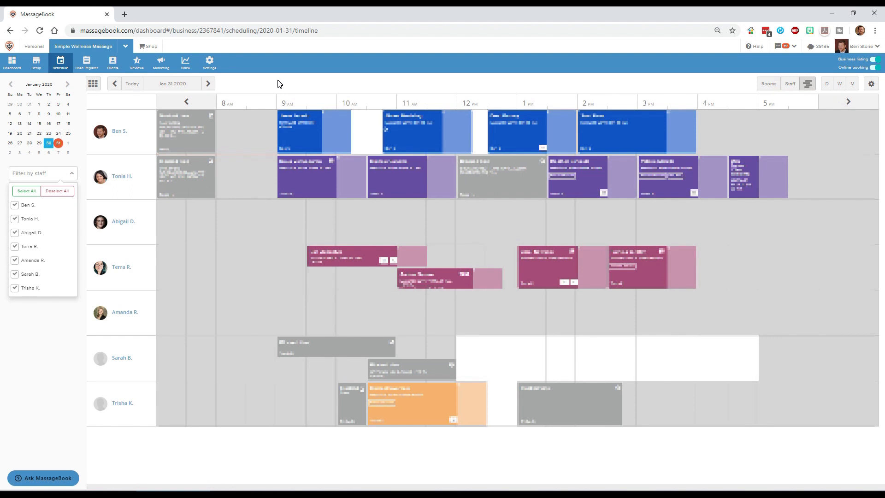
mouse_move(239, 154)
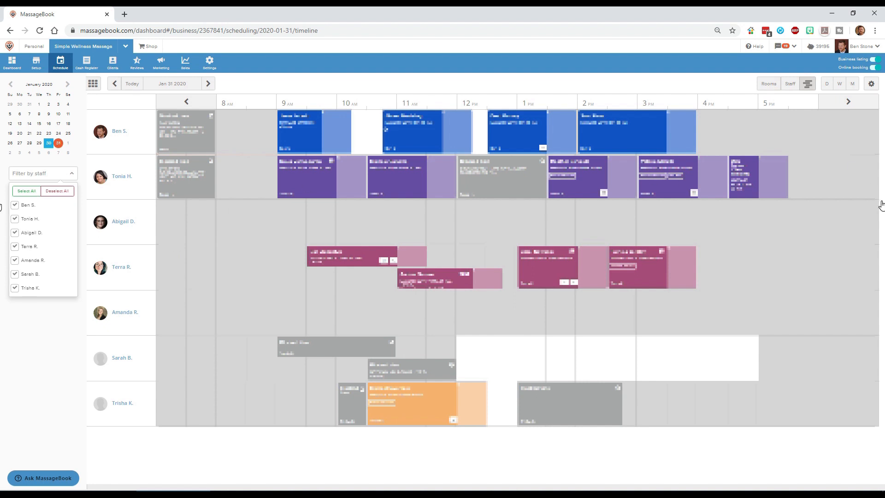
mouse_move(273, 319)
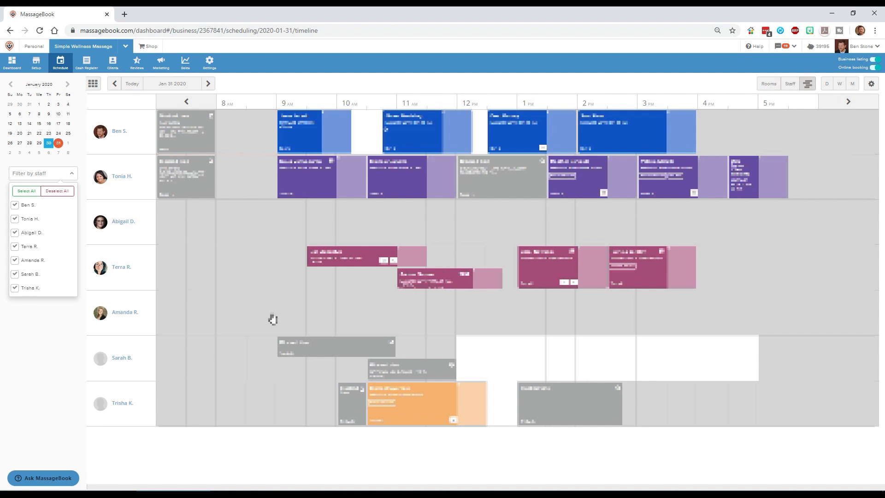
mouse_move(385, 320)
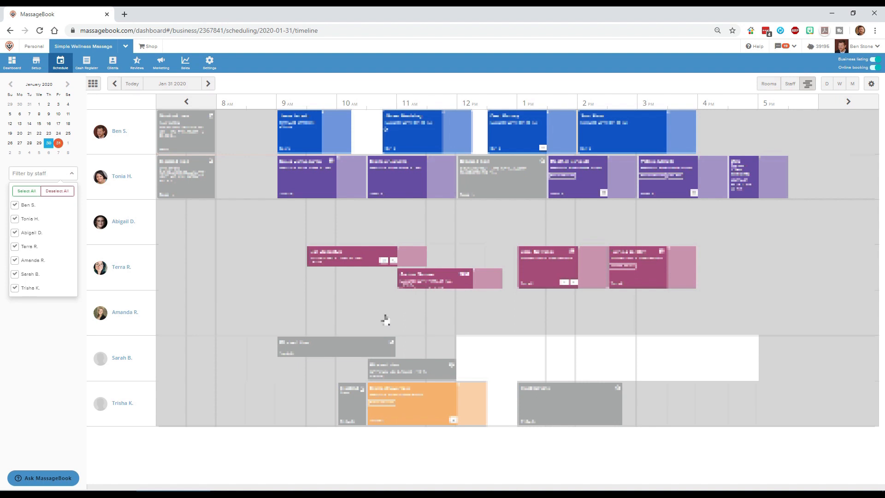
mouse_move(329, 89)
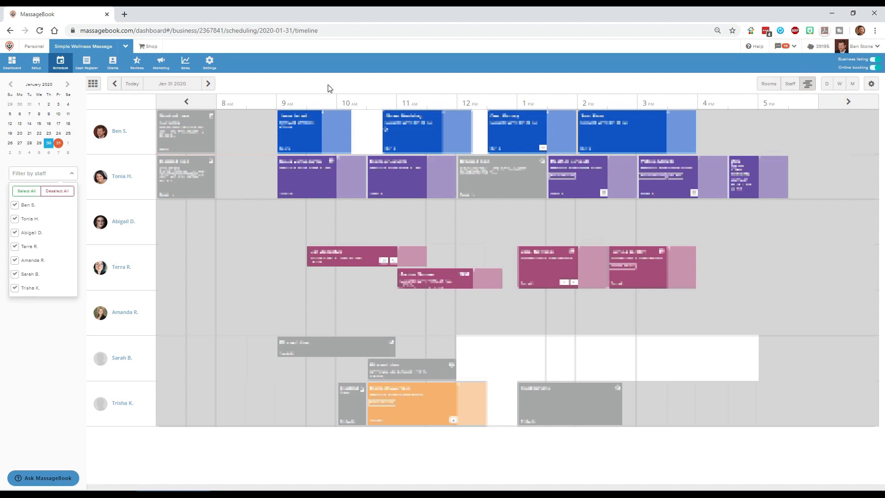
mouse_move(670, 91)
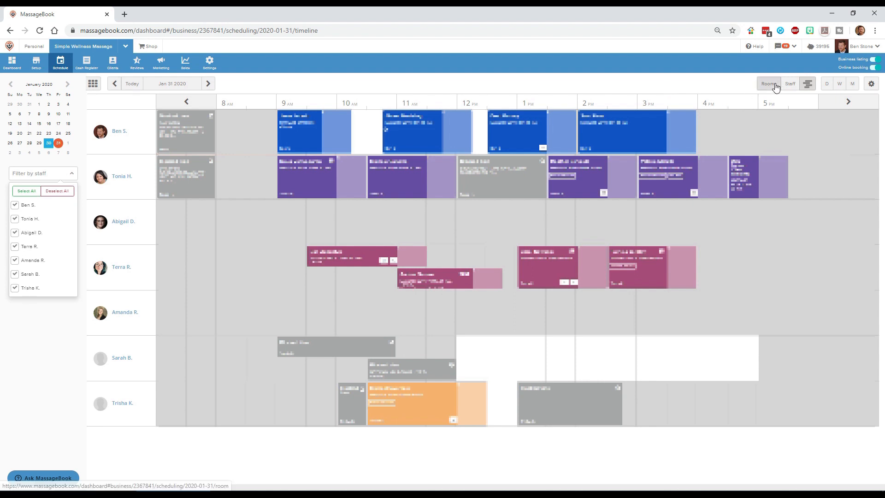
Switch to Rooms view with columns for Room 1 - FRONT through Room 4 - BACK
left_click(768, 84)
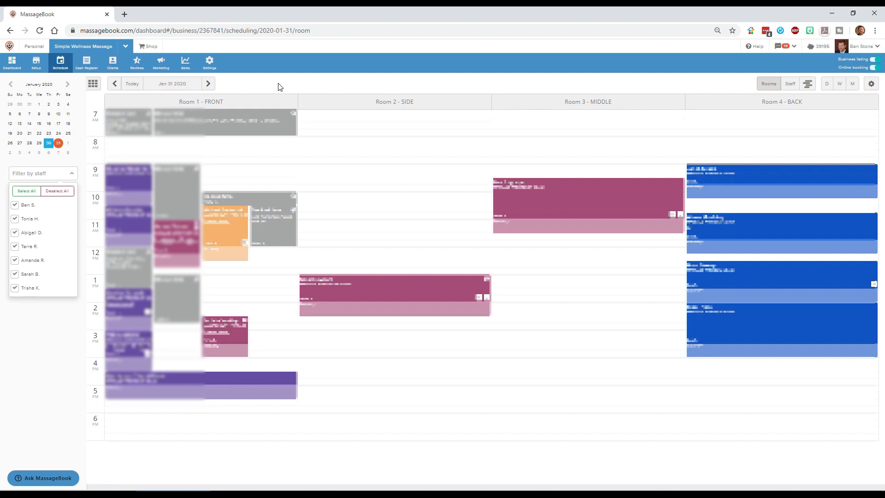
mouse_move(677, 90)
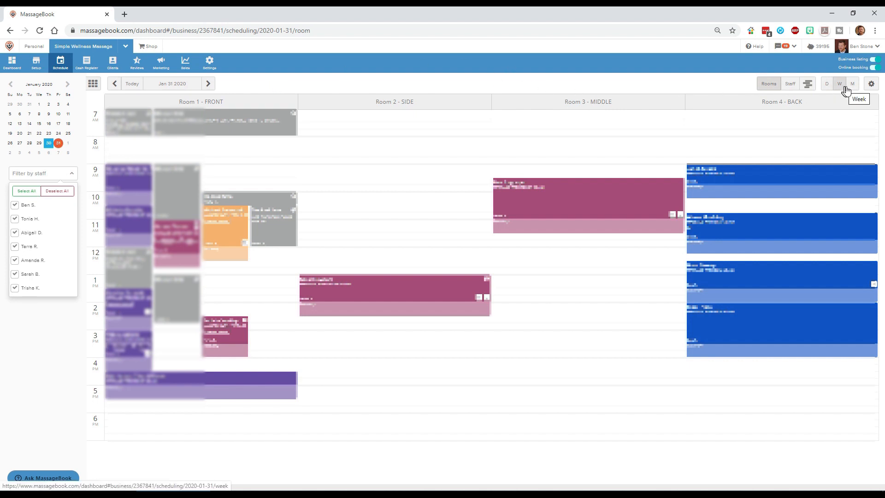
View Jan 31 as a day, then the full week, then the January 2020 month calendar
left_click(827, 84)
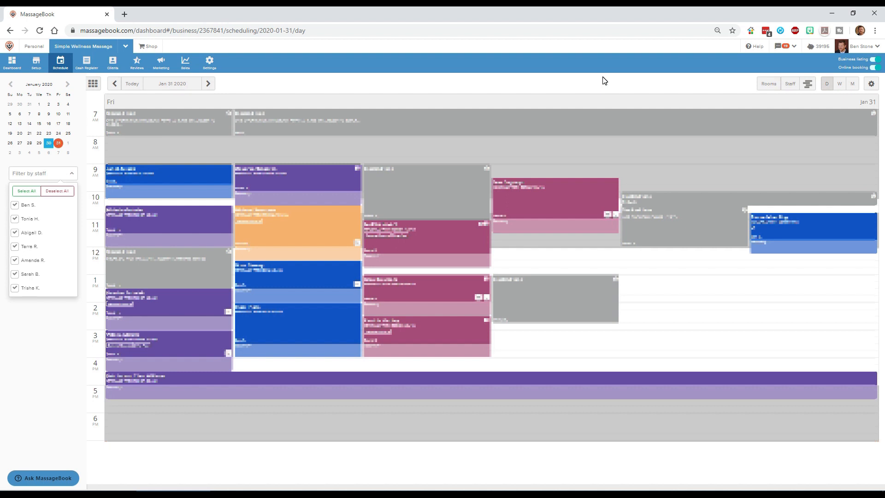
left_click(839, 84)
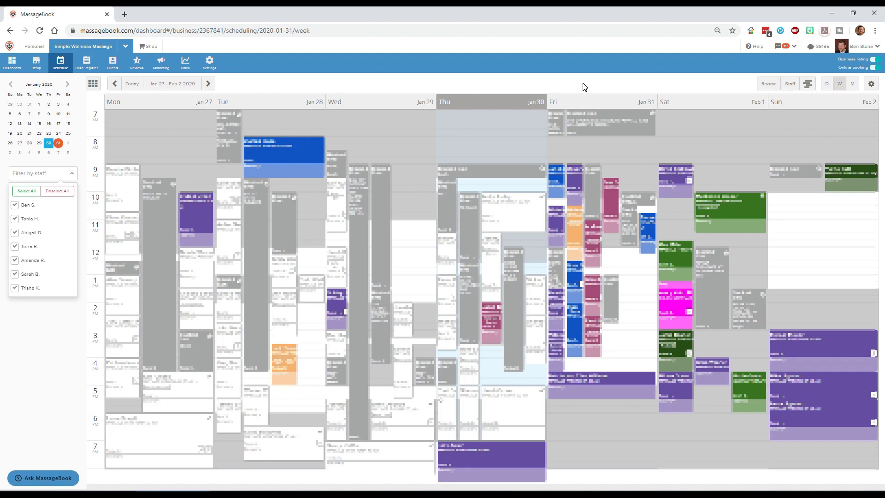
left_click(851, 84)
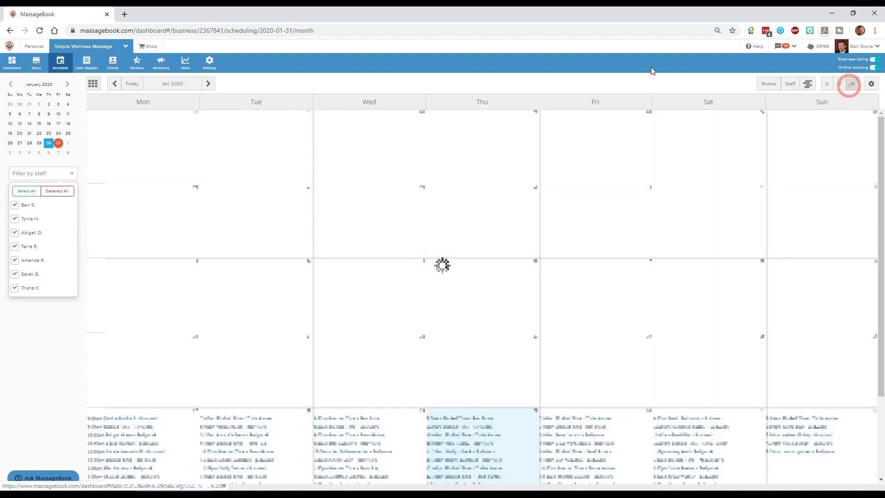
Switch the schedule to the January 2020 month view for all therapists
left_click(851, 83)
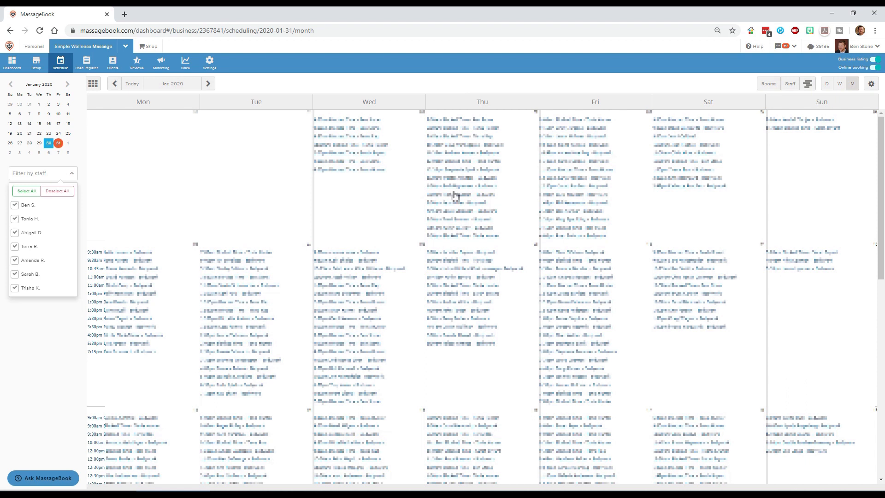
mouse_move(449, 192)
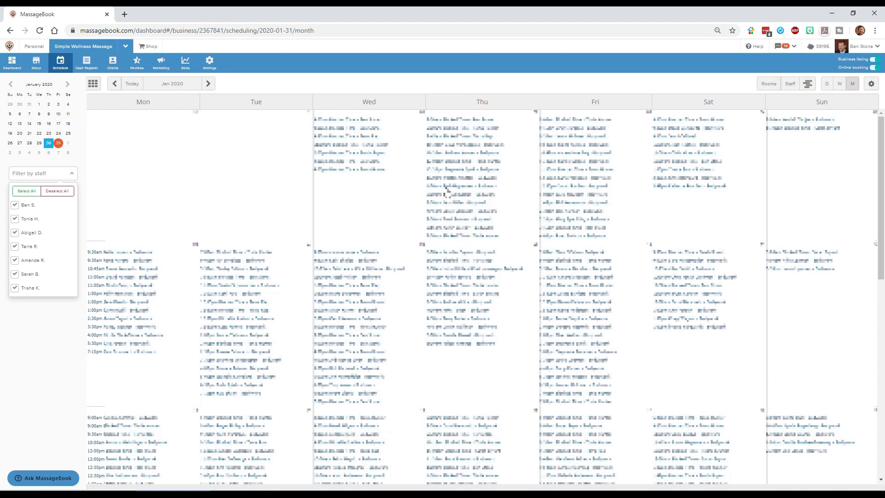